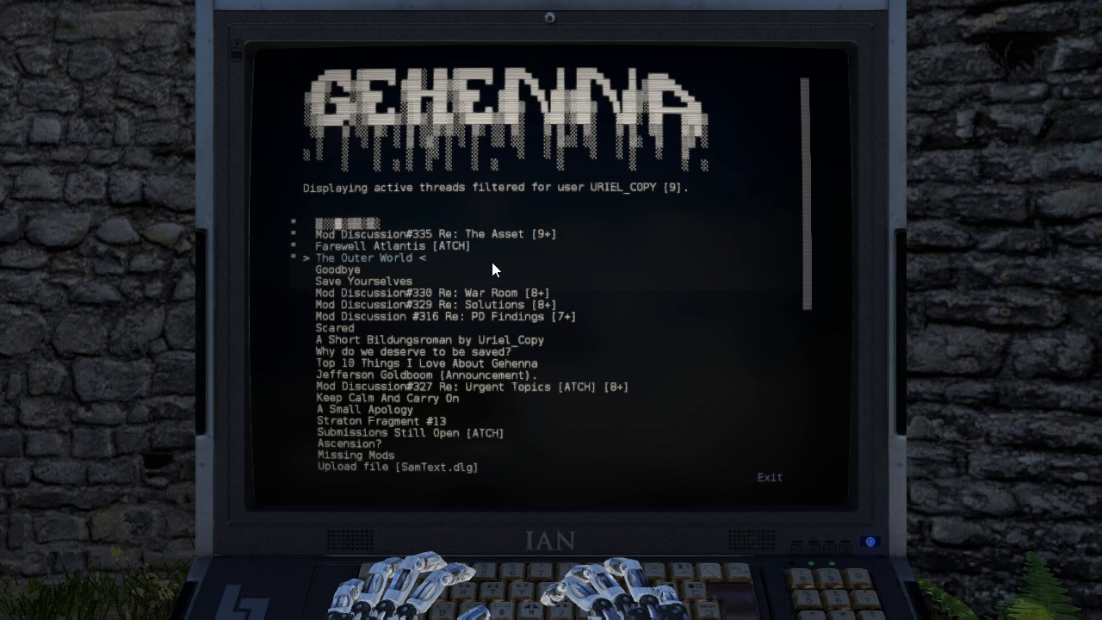
Select the 'Farewell Atlantis [ATCH]' thread from the terminal's active threads.
click(370, 259)
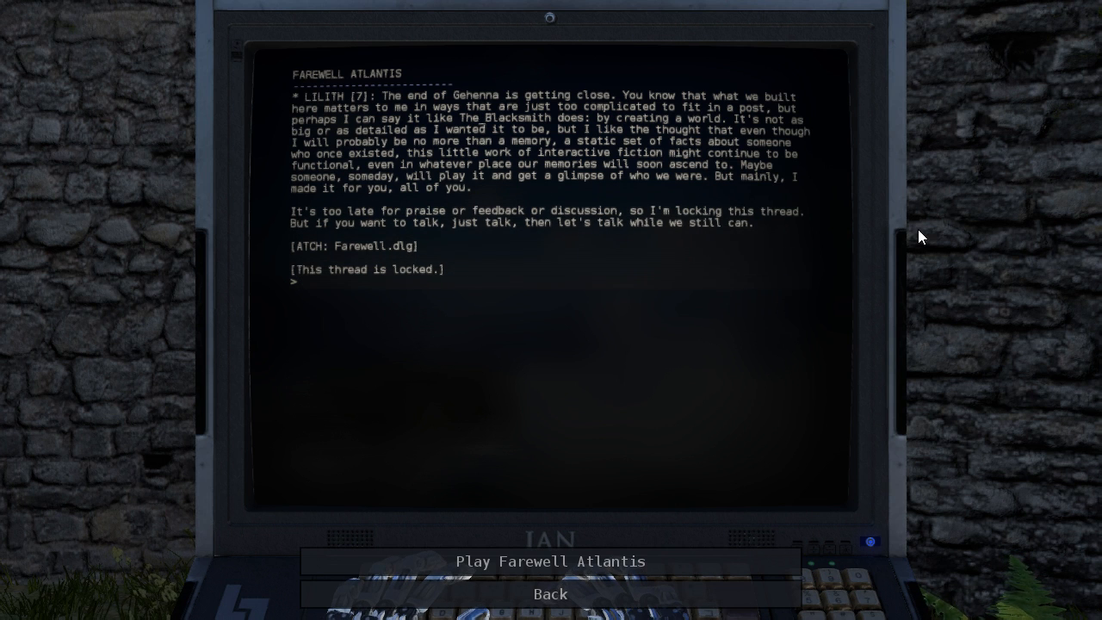
Choose 'Play Farewell Atlantis' to load the thread's story attachment.
click(303, 282)
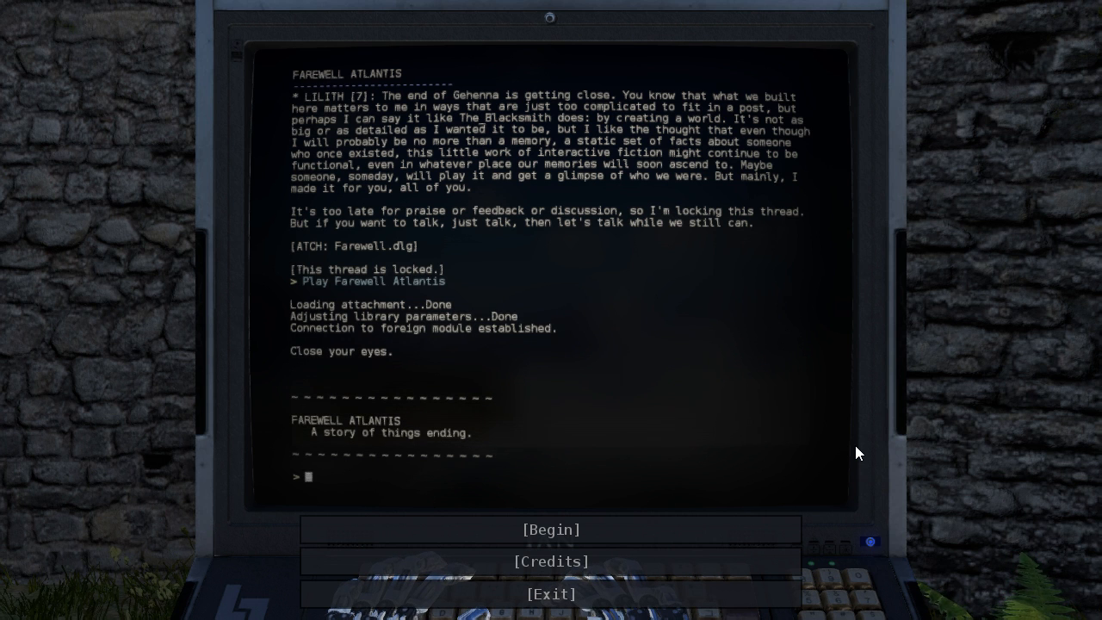
View the credits, begin the story, and choose the Scientist character class.
click(551, 561)
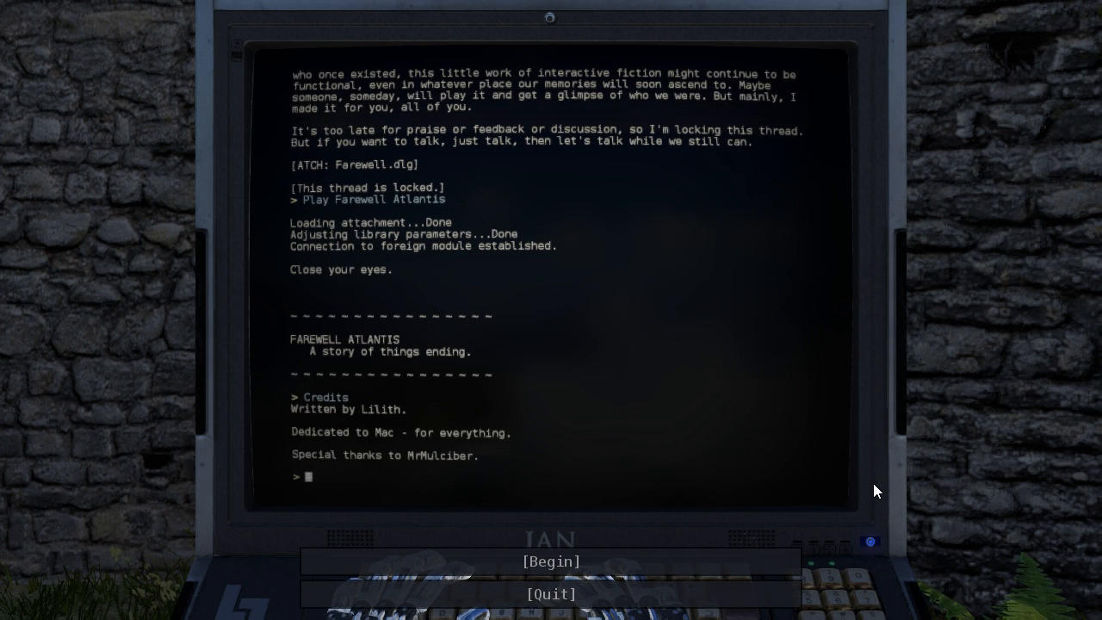
click(551, 561)
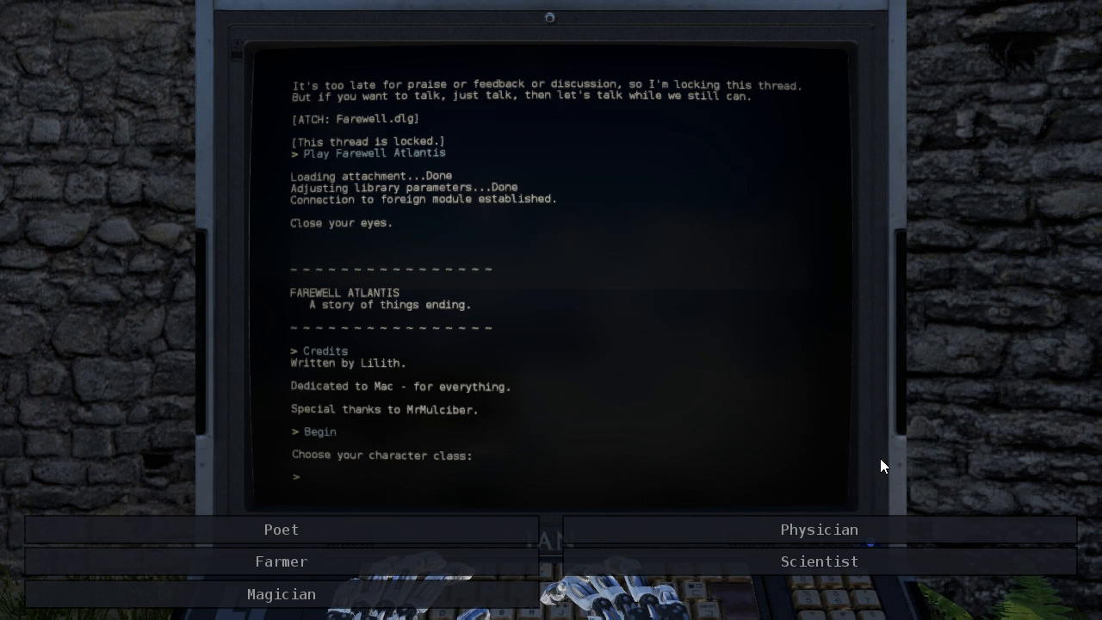
click(820, 562)
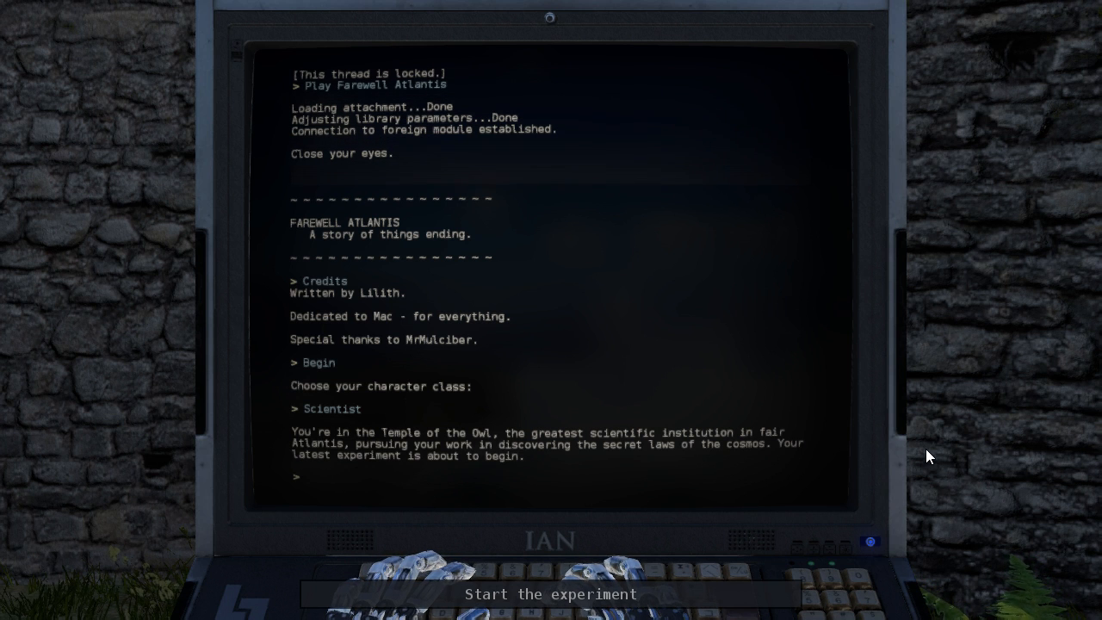
Start the experiment, keep the machine running, and investigate what is inside the light.
click(551, 594)
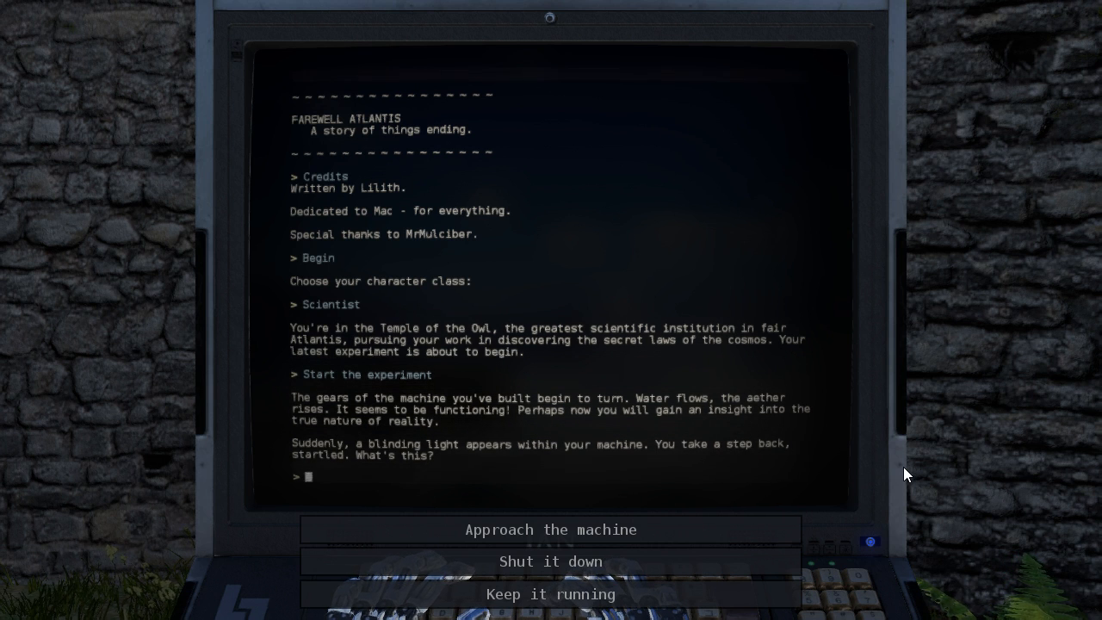
click(551, 594)
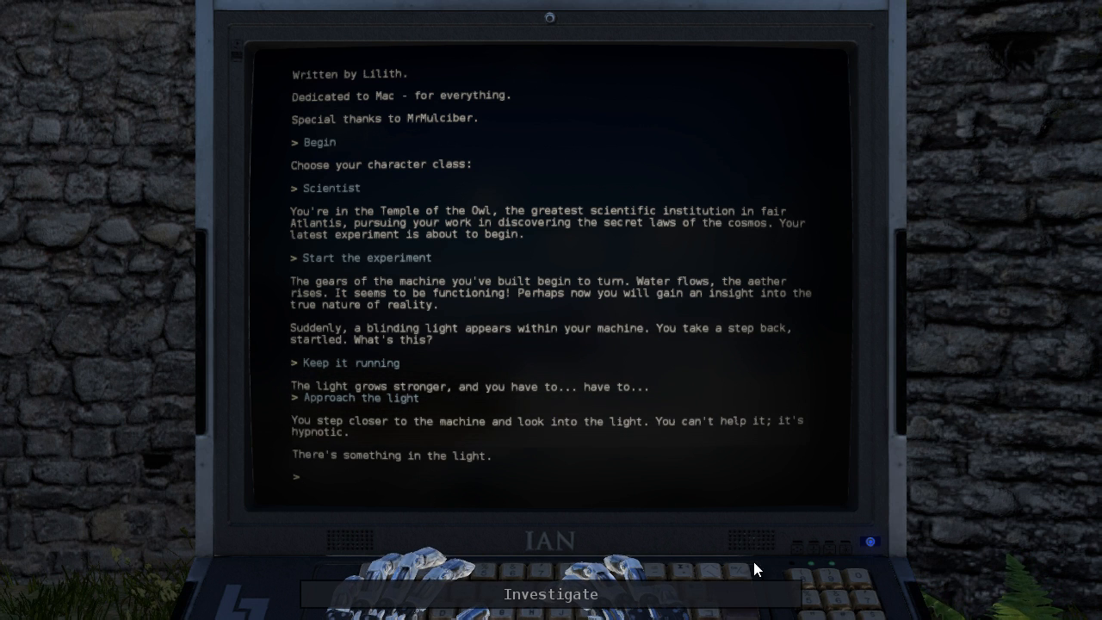
click(551, 594)
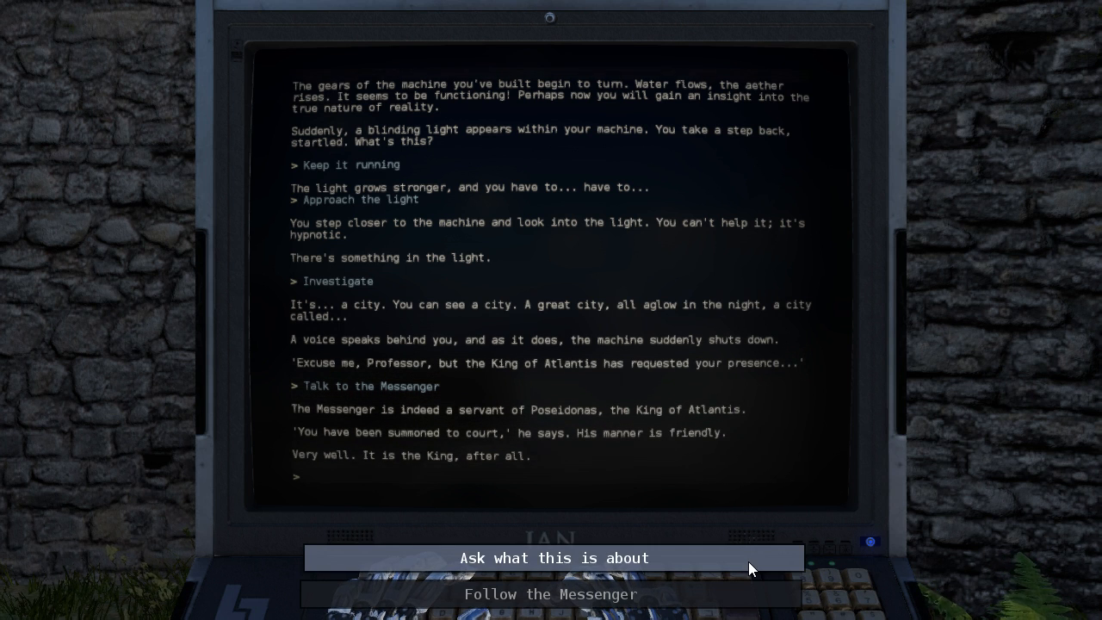
Ask the Messenger what the summons is about, then enter the palace throne room.
click(554, 558)
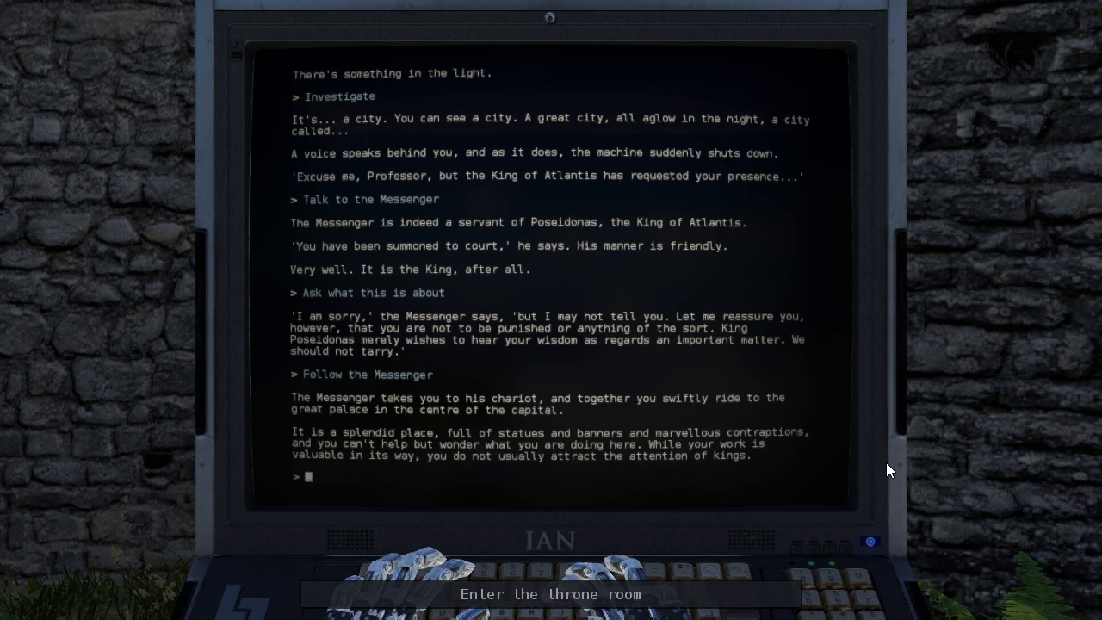
click(561, 594)
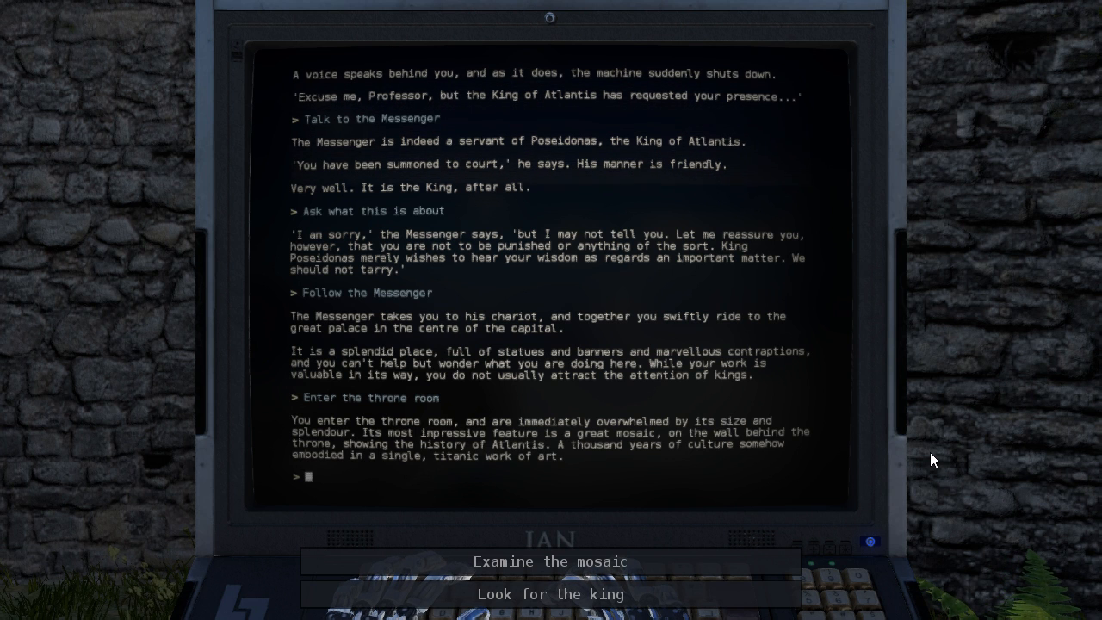
Examine the mosaic behind the throne, read the King's scroll, and confirm Atlantis is sinking.
click(551, 561)
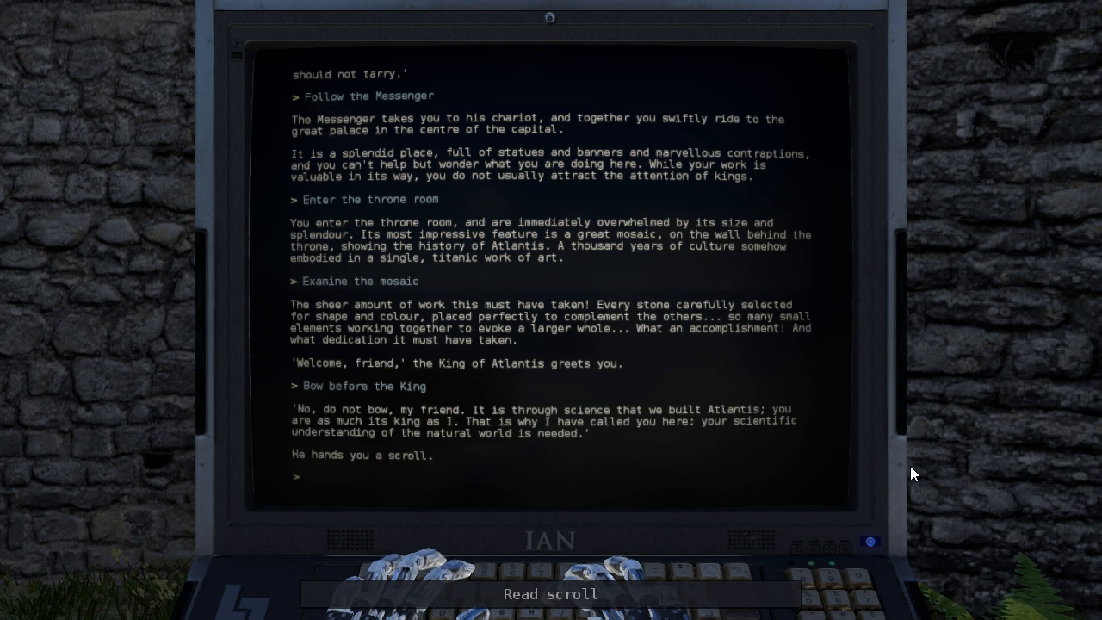
text(Read scroll)
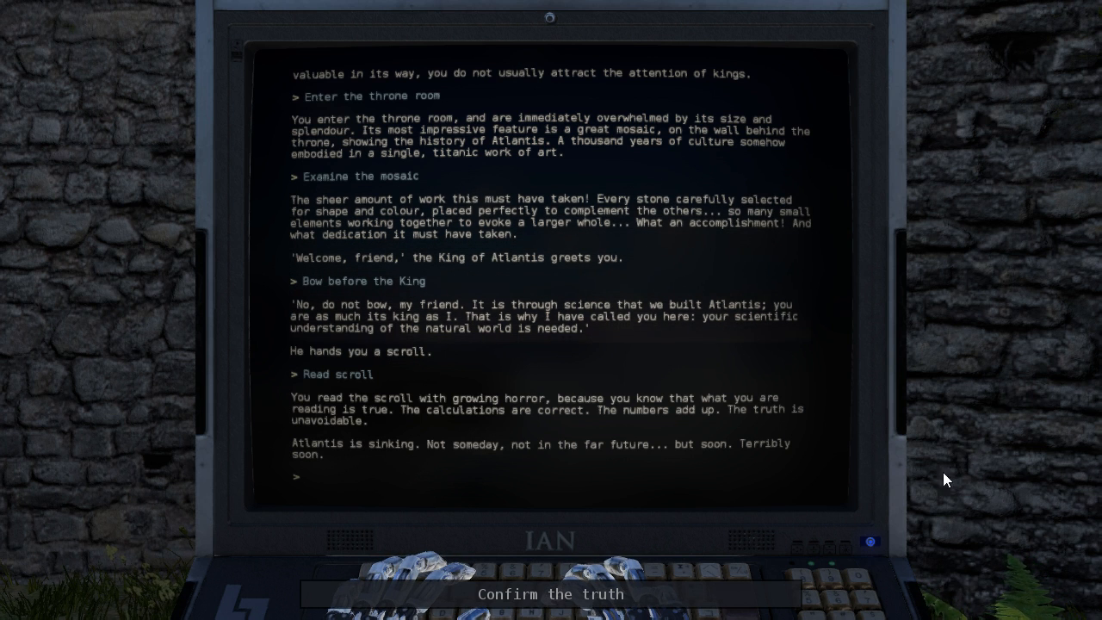
click(551, 594)
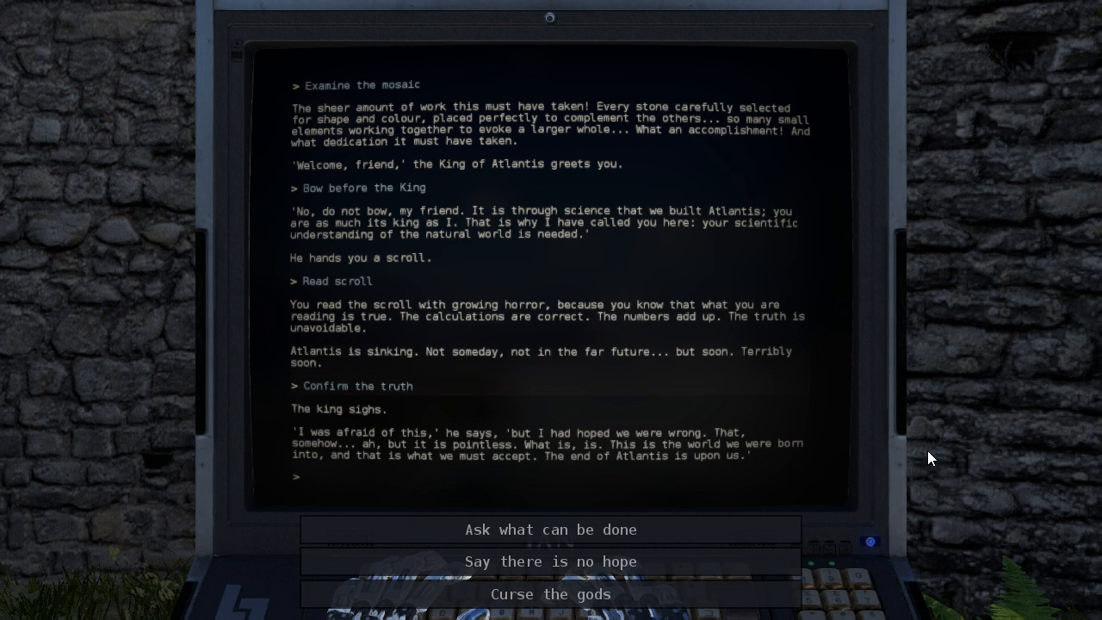
Ask the grieving King what can be done about Atlantis.
click(551, 530)
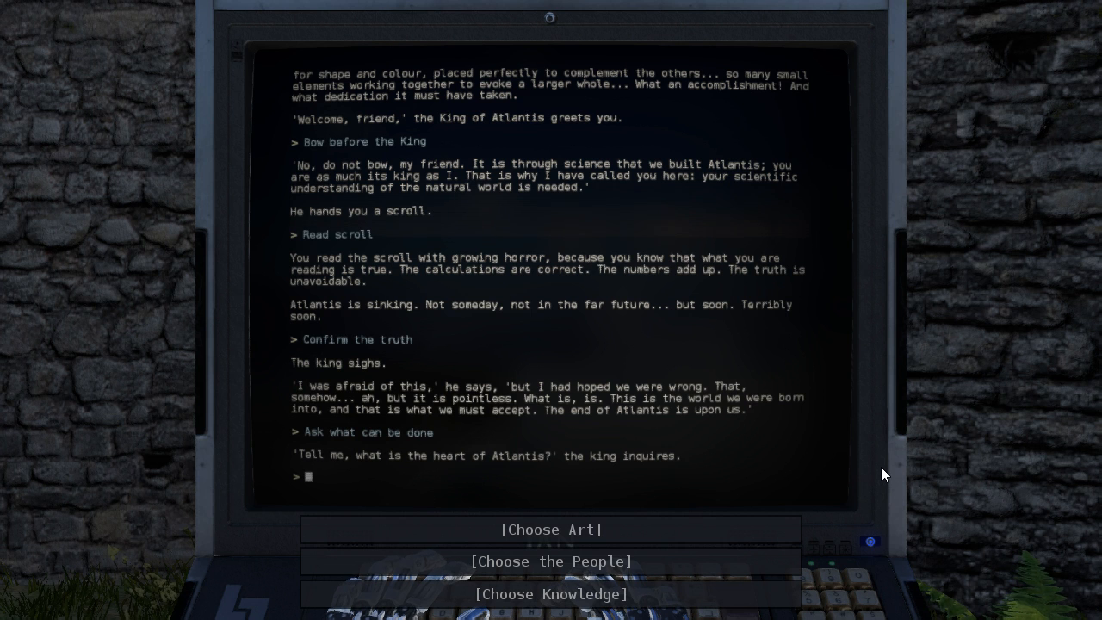
Answer that the people are Atlantis's heart, ask how to save them, and reply 'Yes, my lord.'.
click(551, 561)
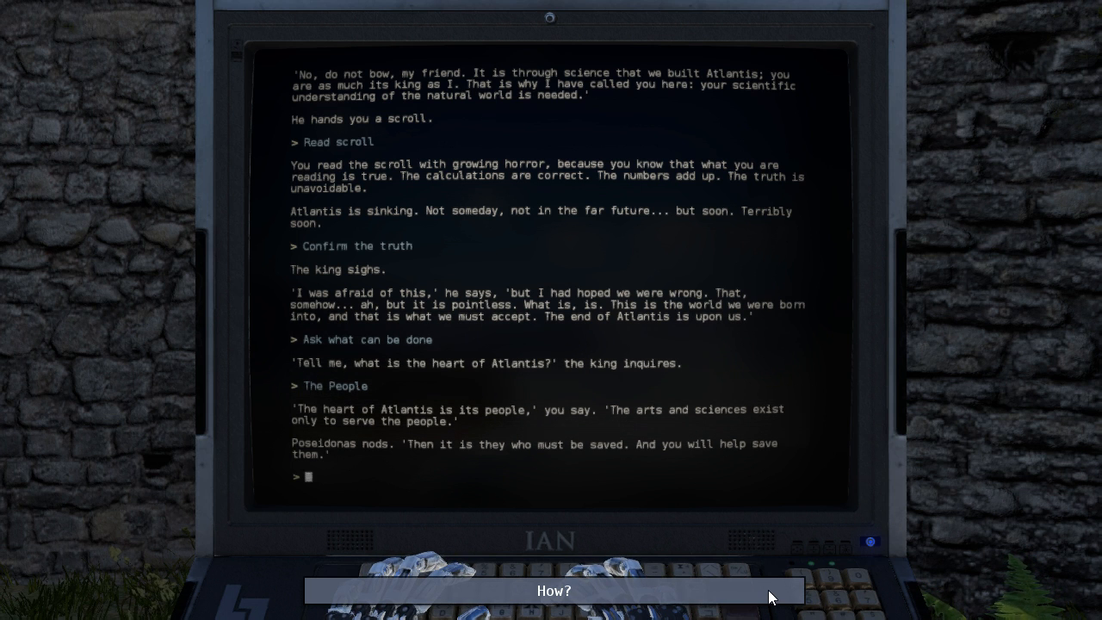
click(553, 591)
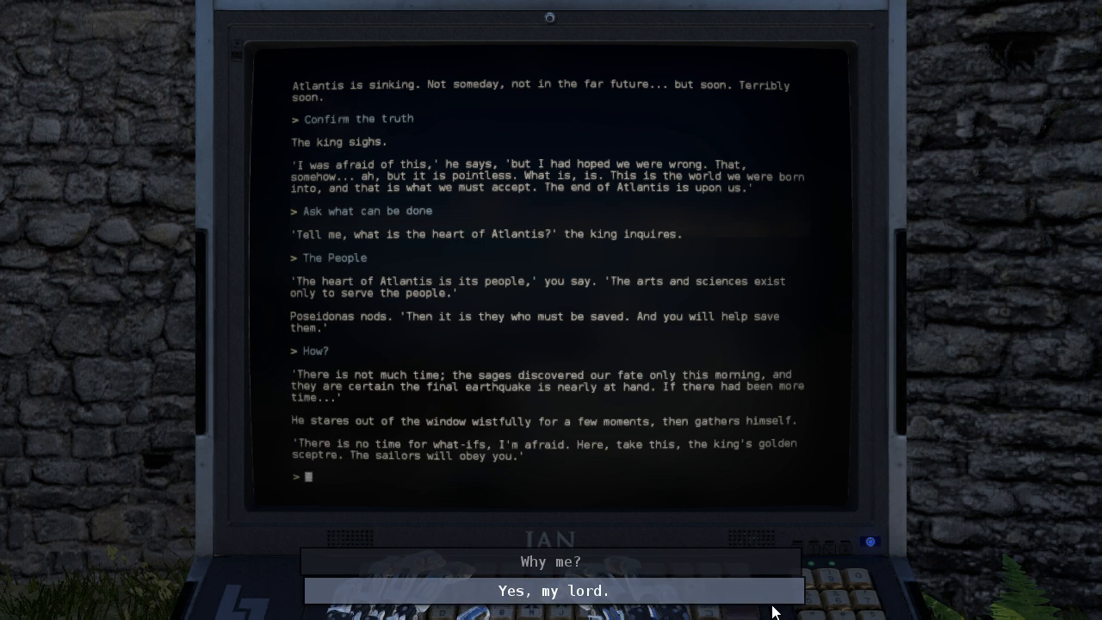
click(549, 590)
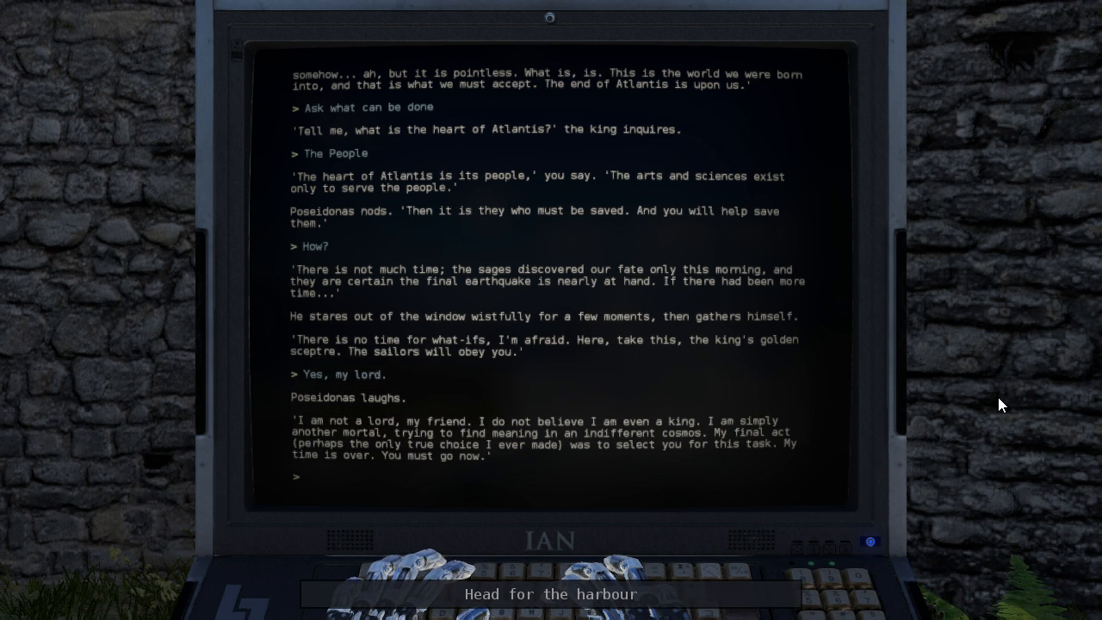
Head for the harbour by chariot, then examine the injured Messenger and call for help.
text(Head for the harbour)
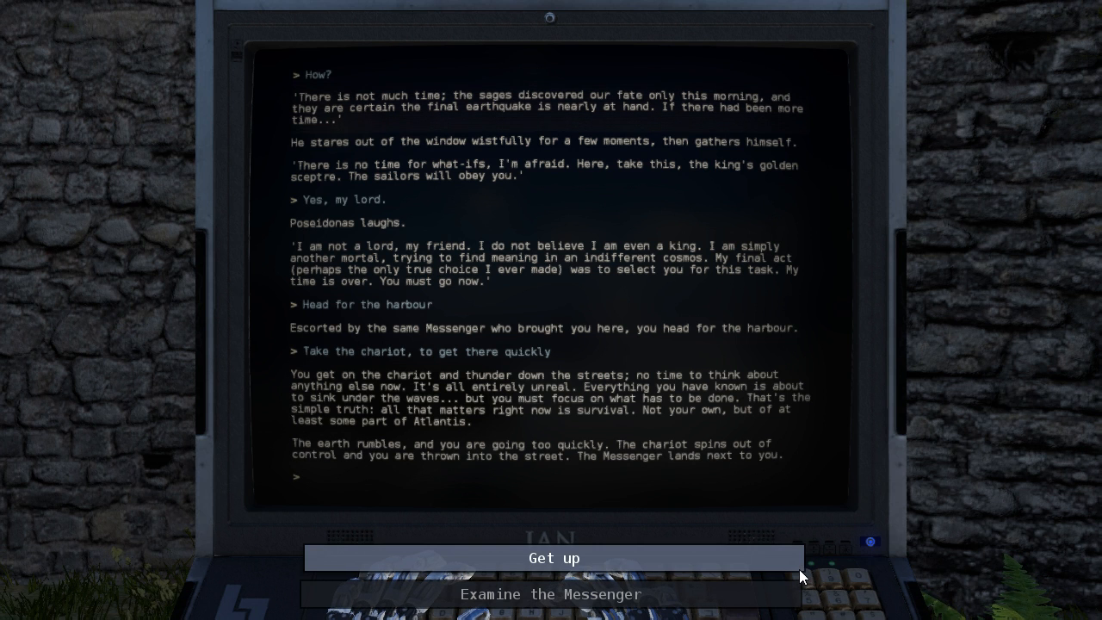
click(555, 594)
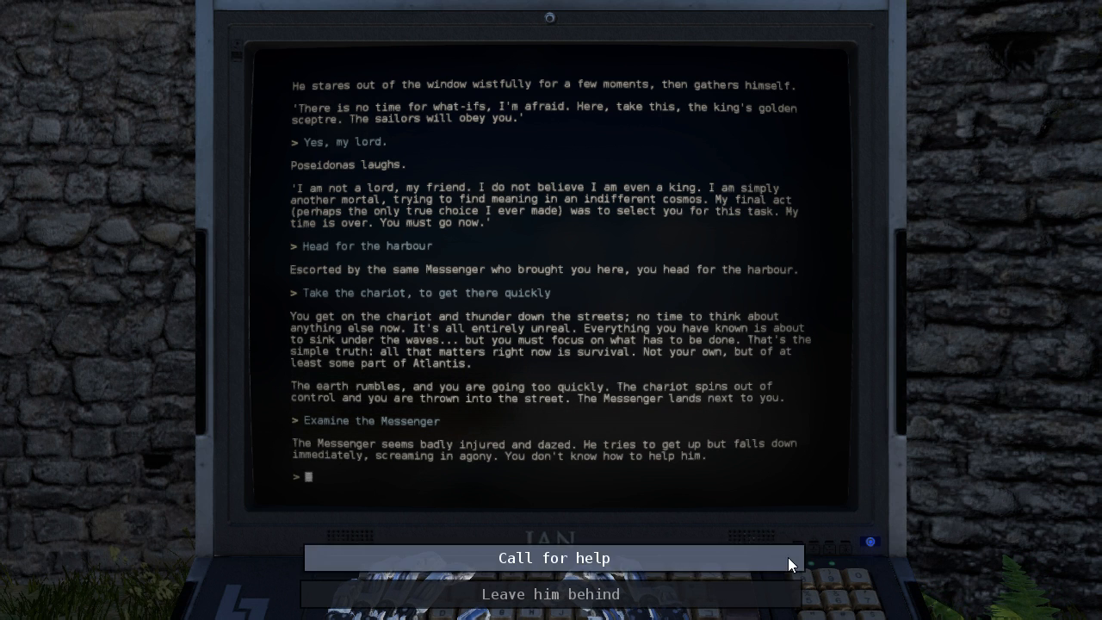
click(555, 558)
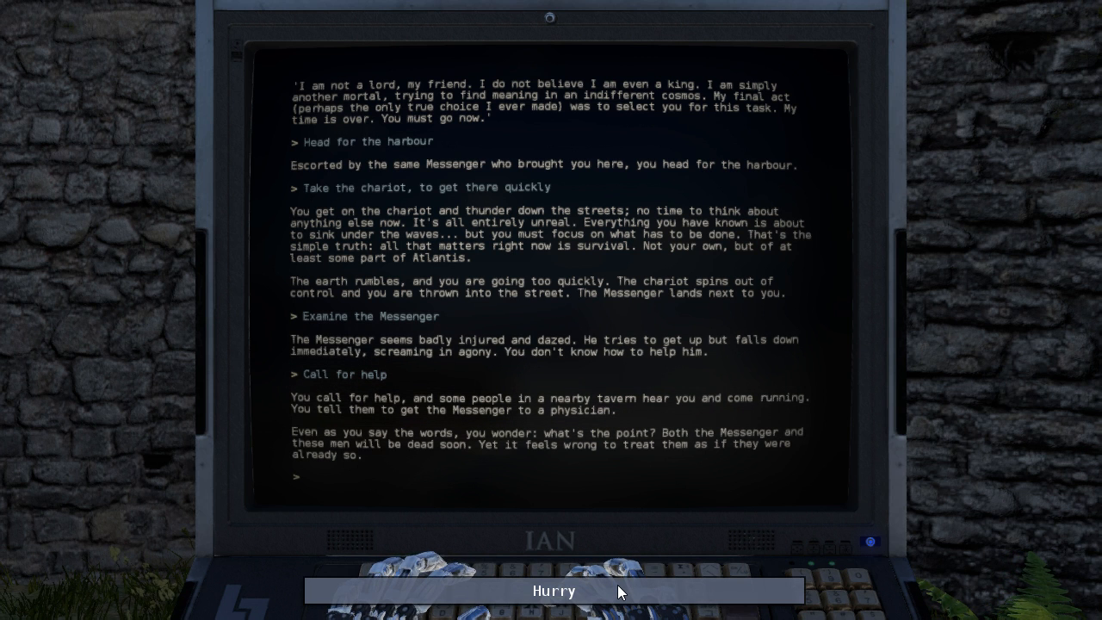
Hurry to the harbour, speak to the waiting captains, and choose to load the ships.
click(555, 590)
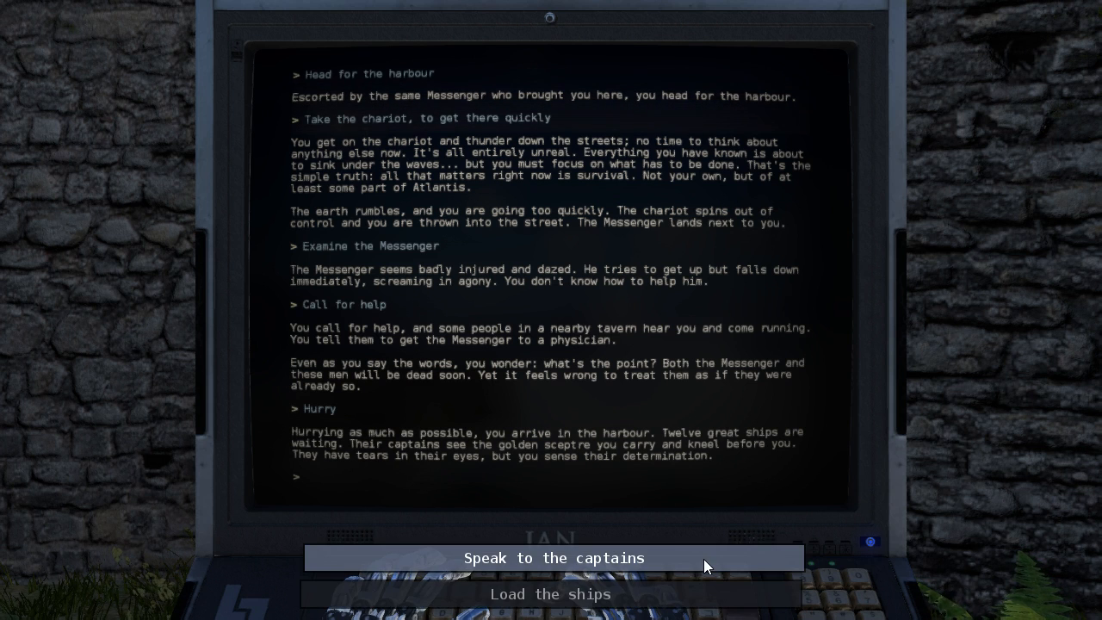
click(551, 558)
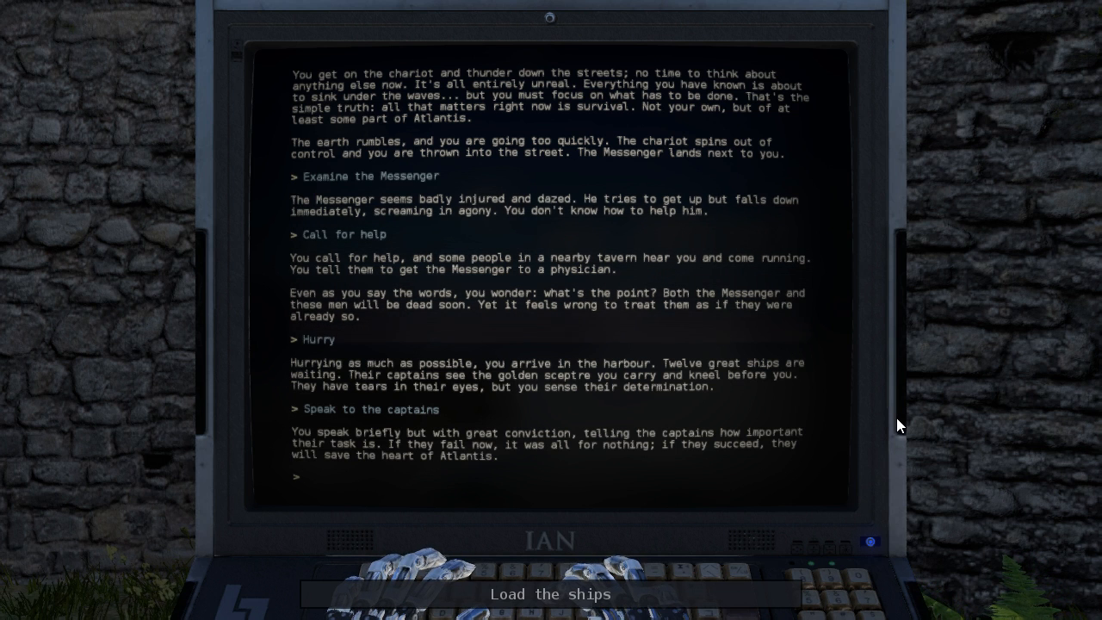
text(Load the ships)
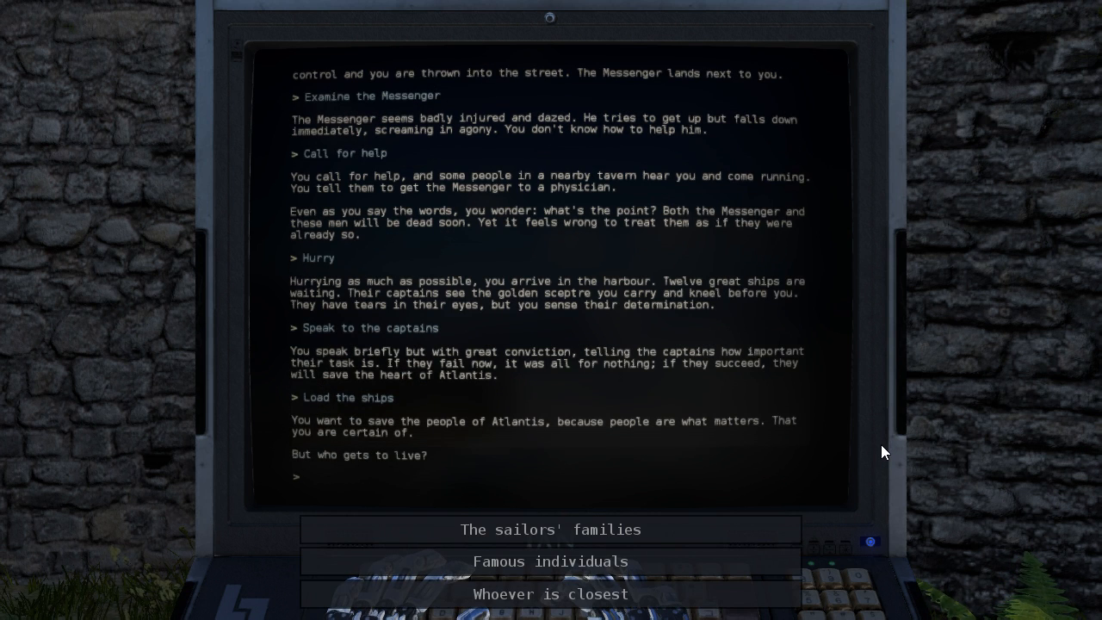
Choose famous individuals to save, get ready to set sail, then set sail from Atlantis.
click(309, 475)
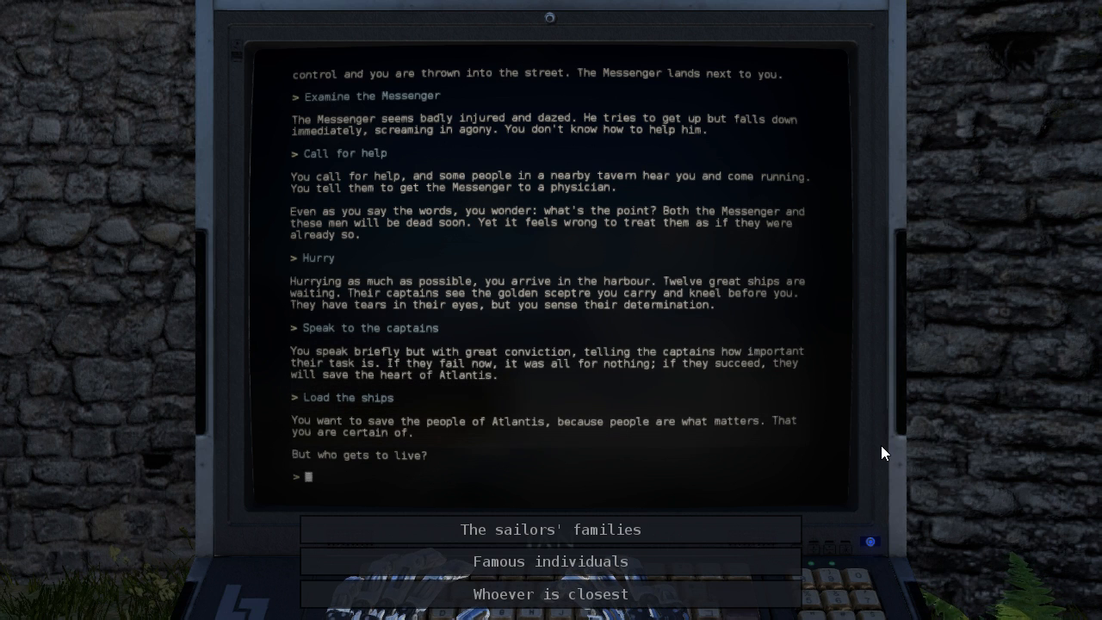
mouse_move(868, 477)
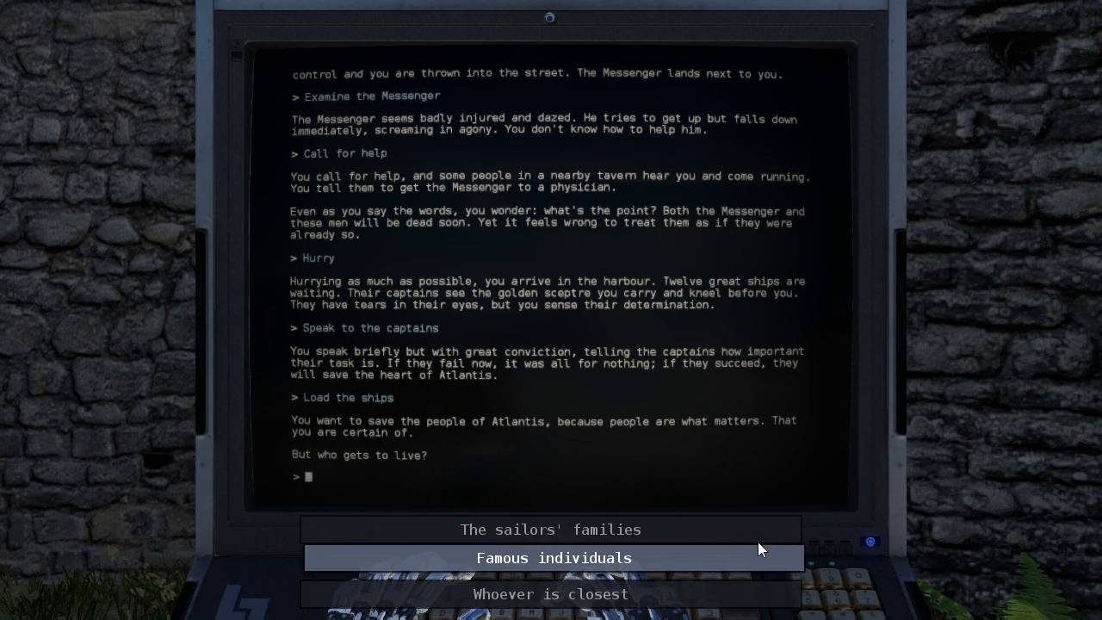
click(551, 594)
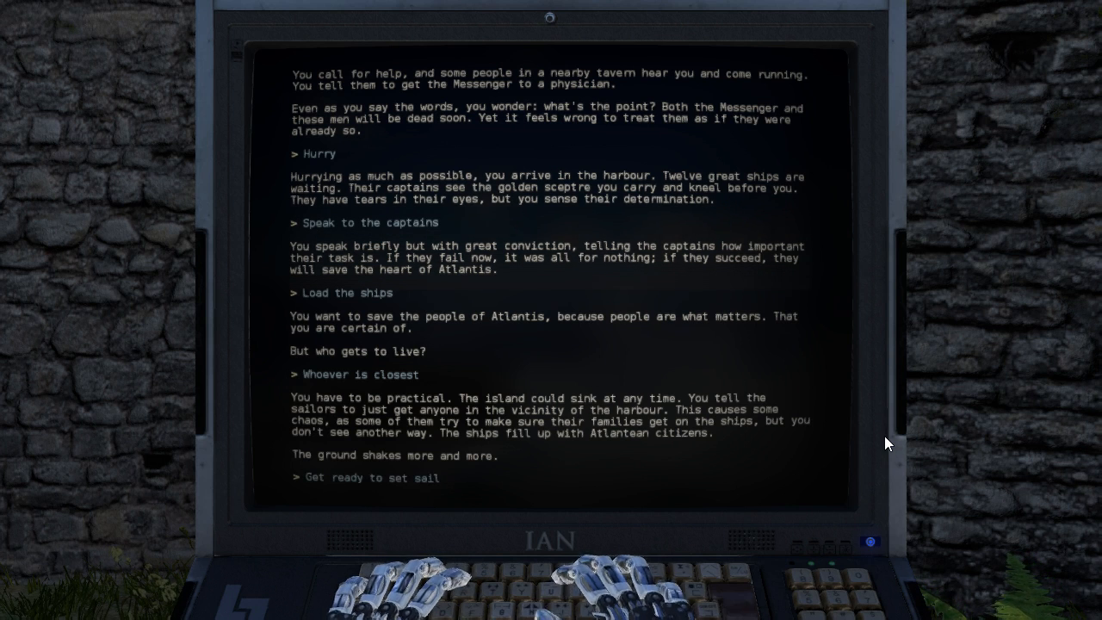
click(369, 479)
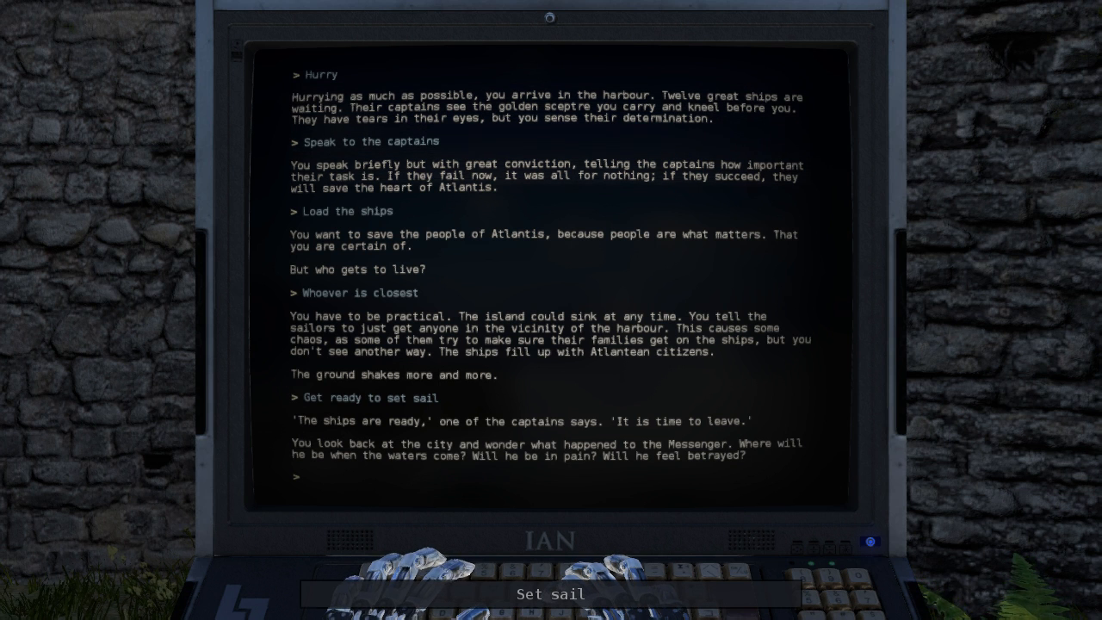
click(551, 594)
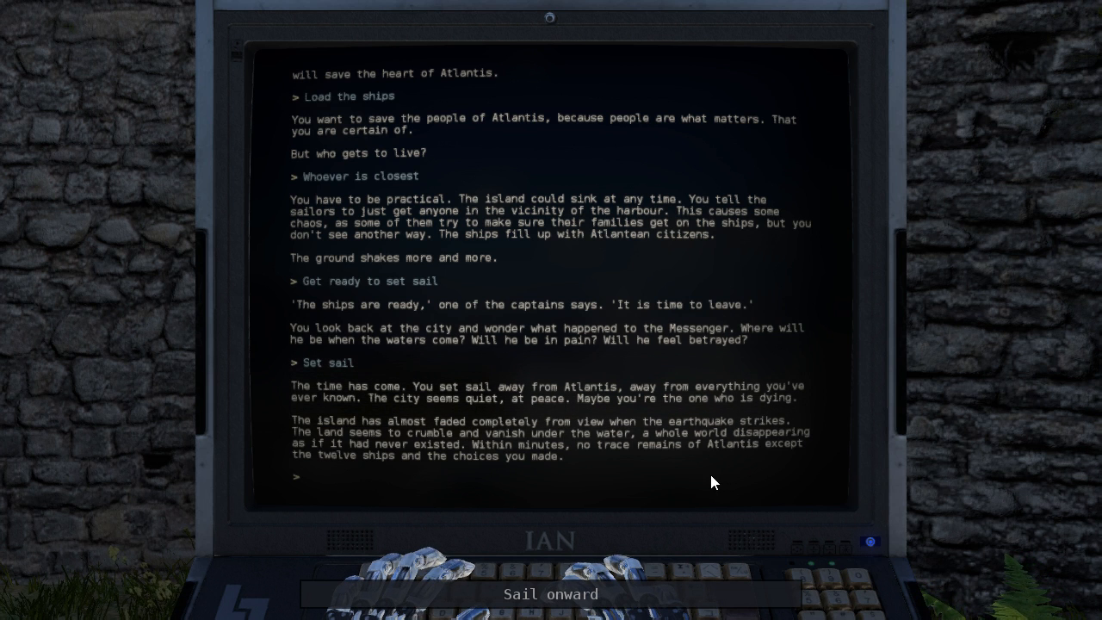
Sail onward to reach THE END, then begin typing 'I open my ey' at the prompt.
click(551, 594)
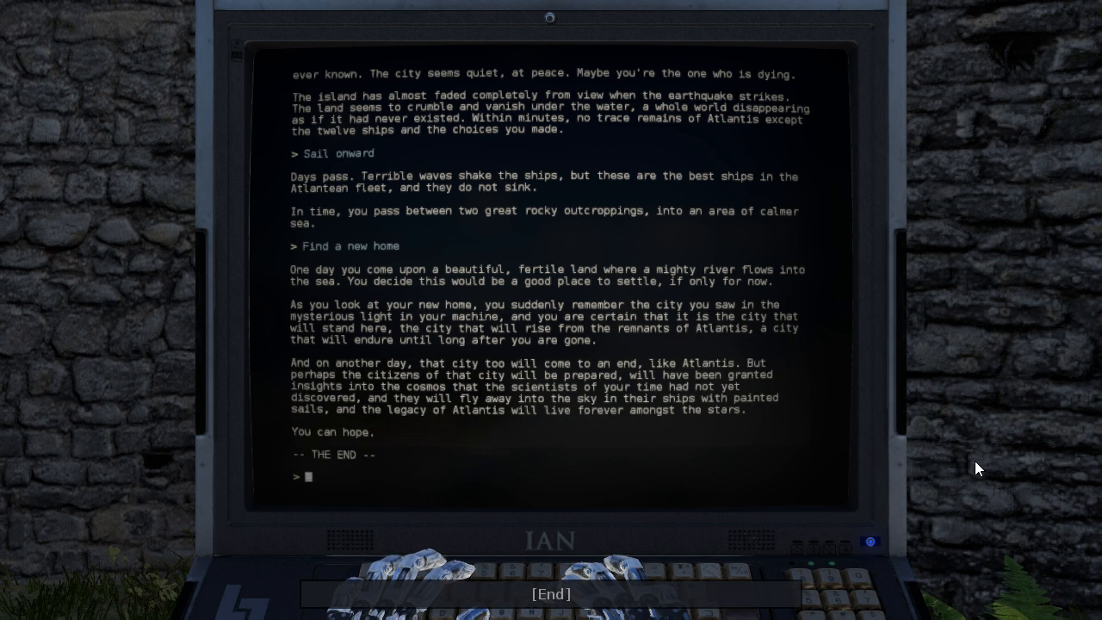
text(I open my ey)
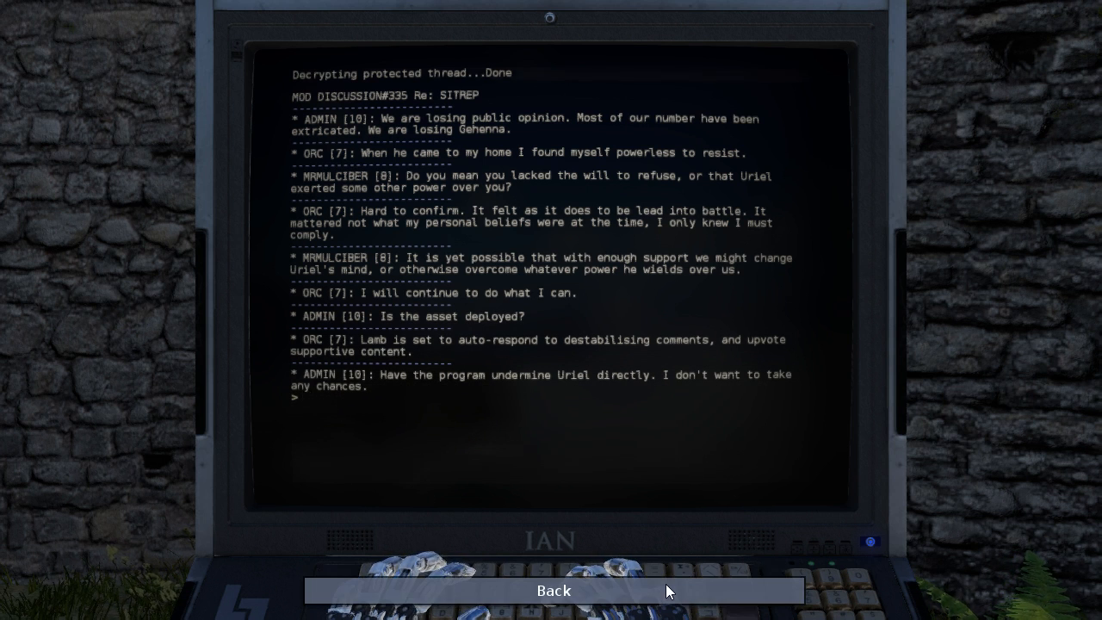
Leave the decrypted moderator discussion thread and return to the castle courtyard.
click(554, 591)
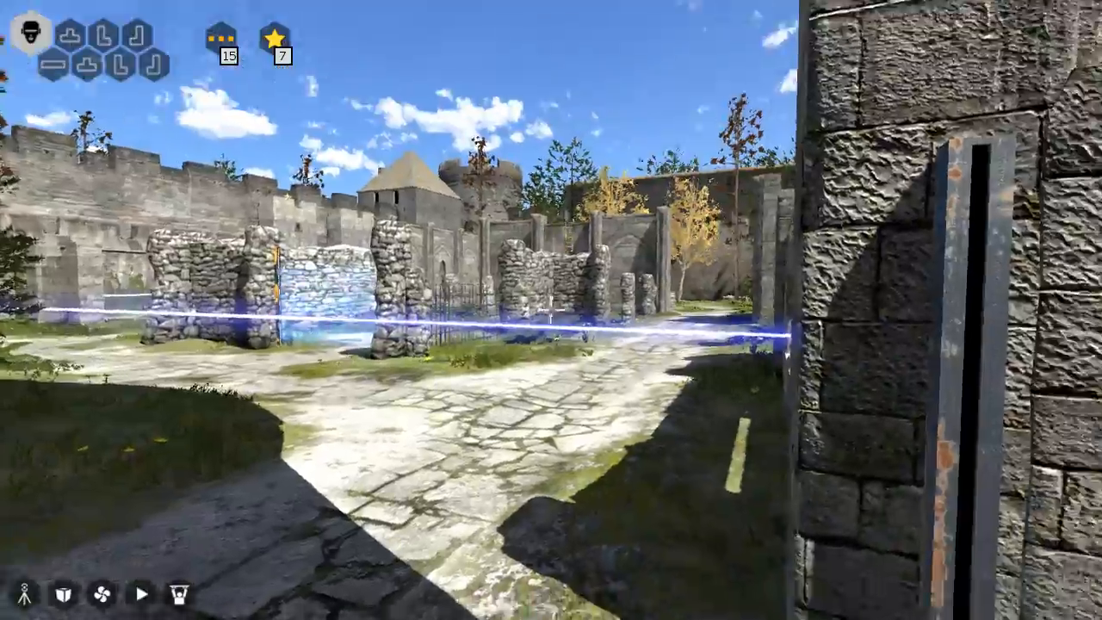
mouse_move(551, 310)
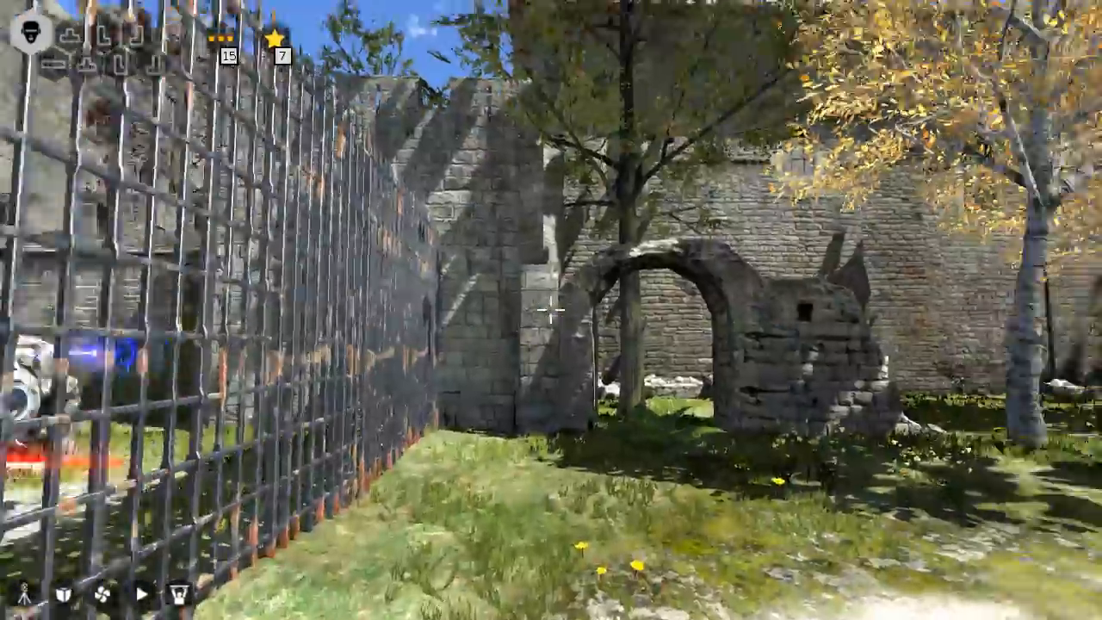
mouse_move(551, 310)
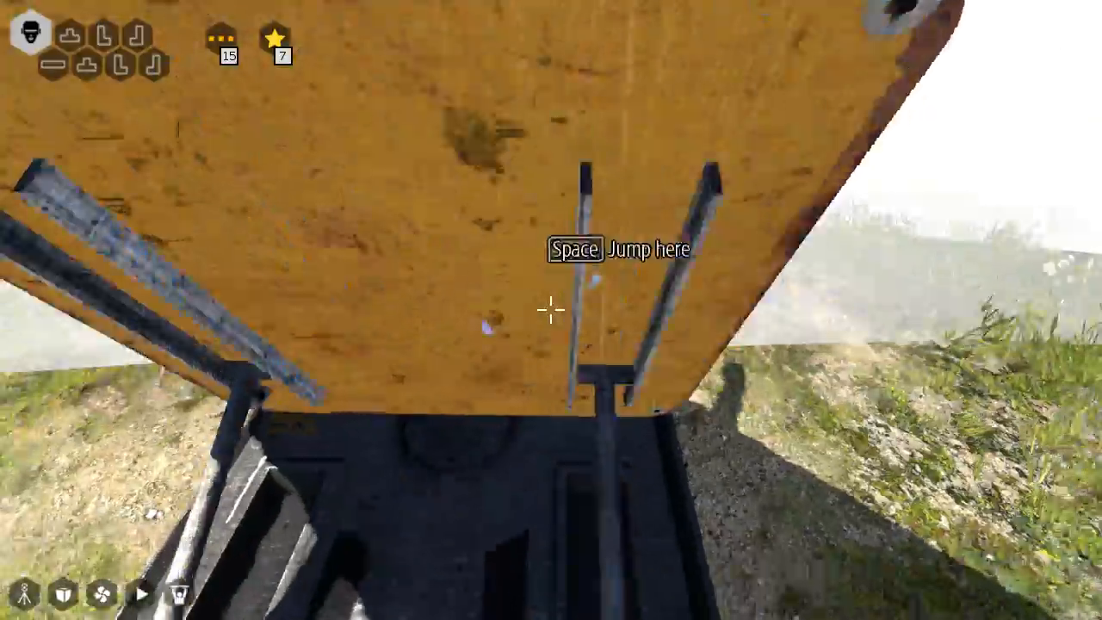
Jump from the orange platform up onto the rocky cliff beside the castle wall.
key(space)
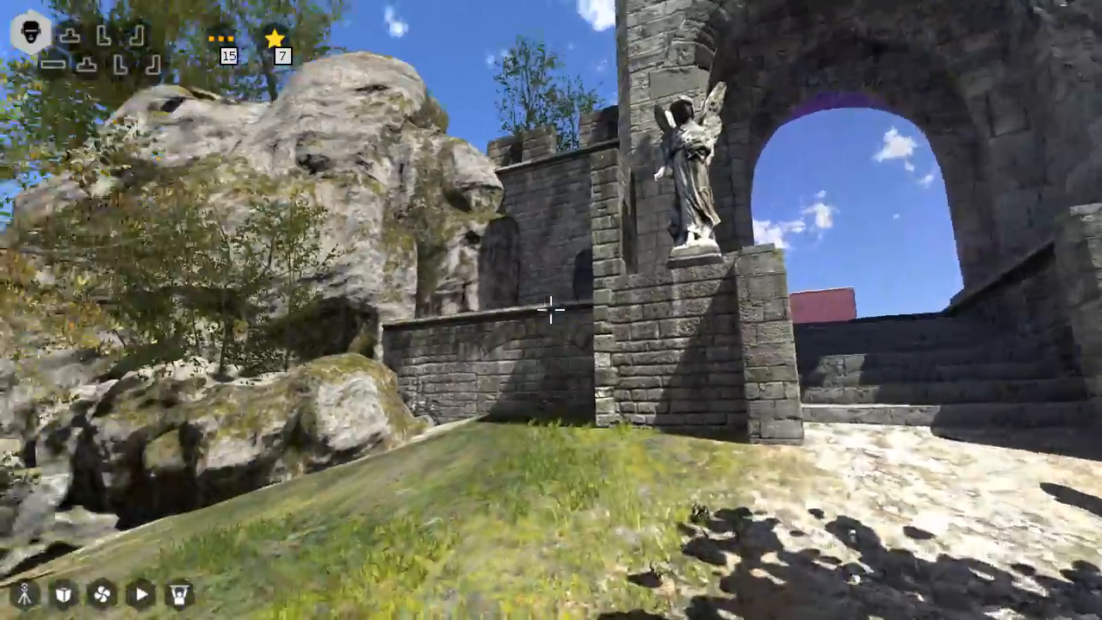
mouse_move(551, 310)
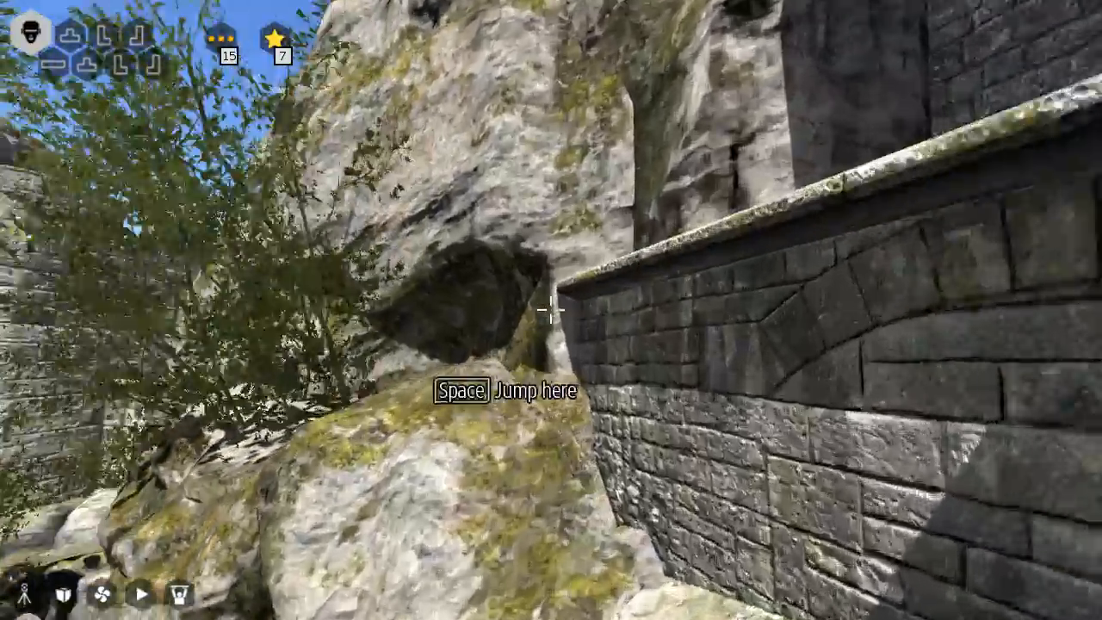
key(space)
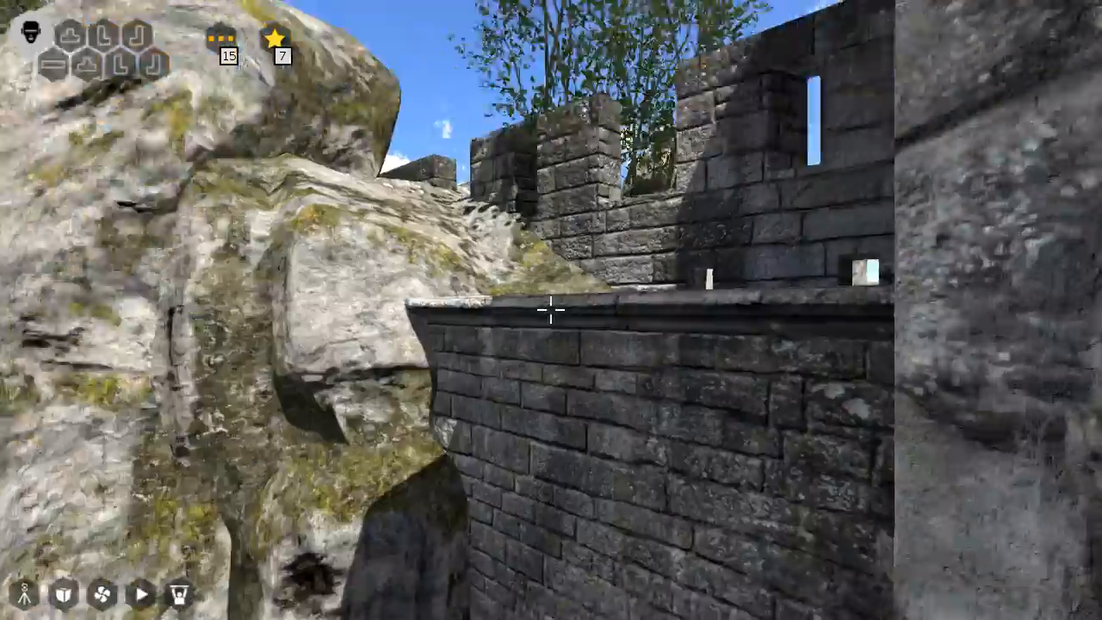
mouse_move(551, 310)
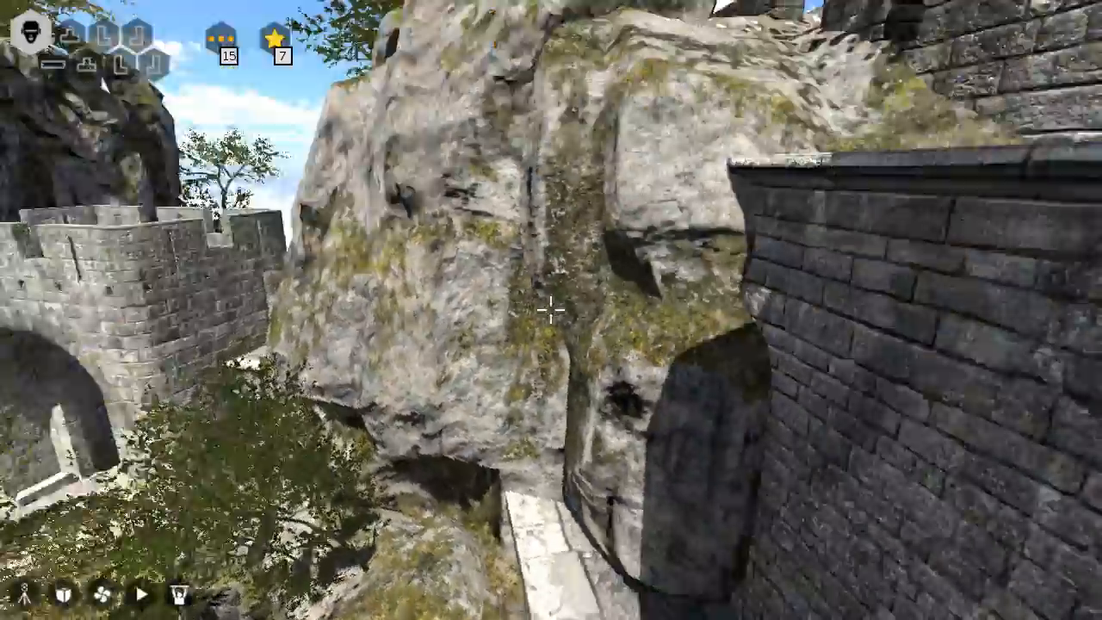
mouse_move(551, 310)
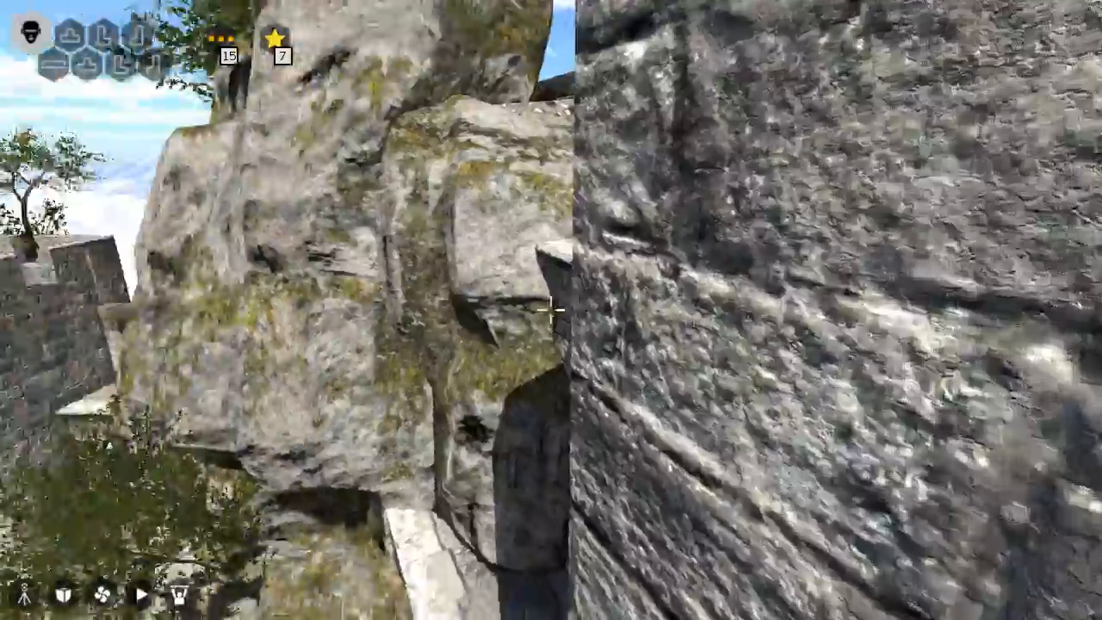
mouse_move(551, 310)
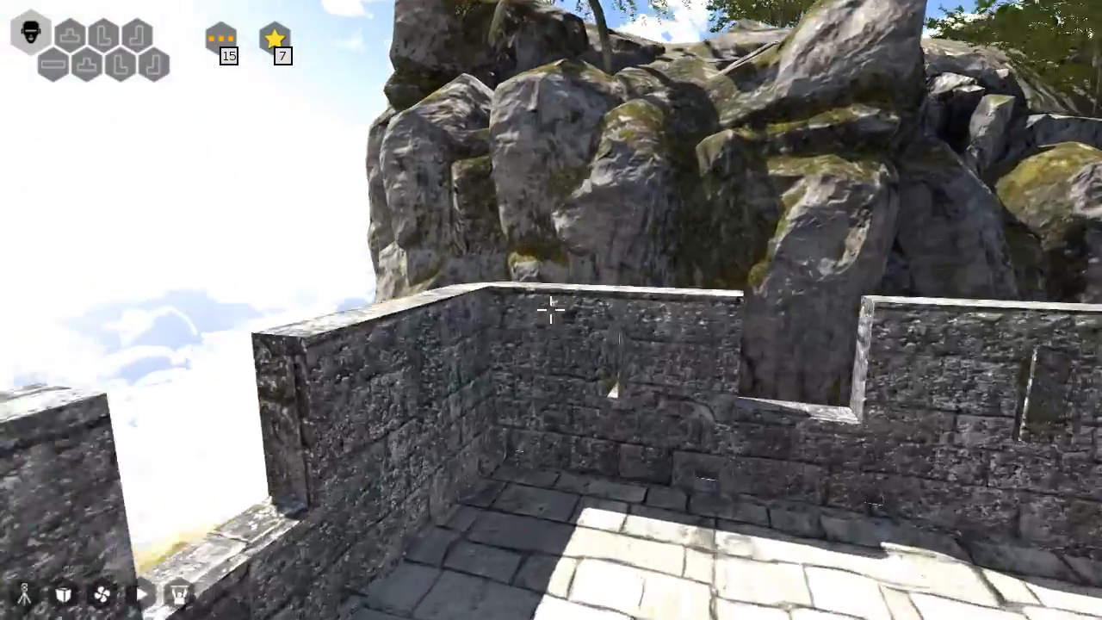
mouse_move(551, 310)
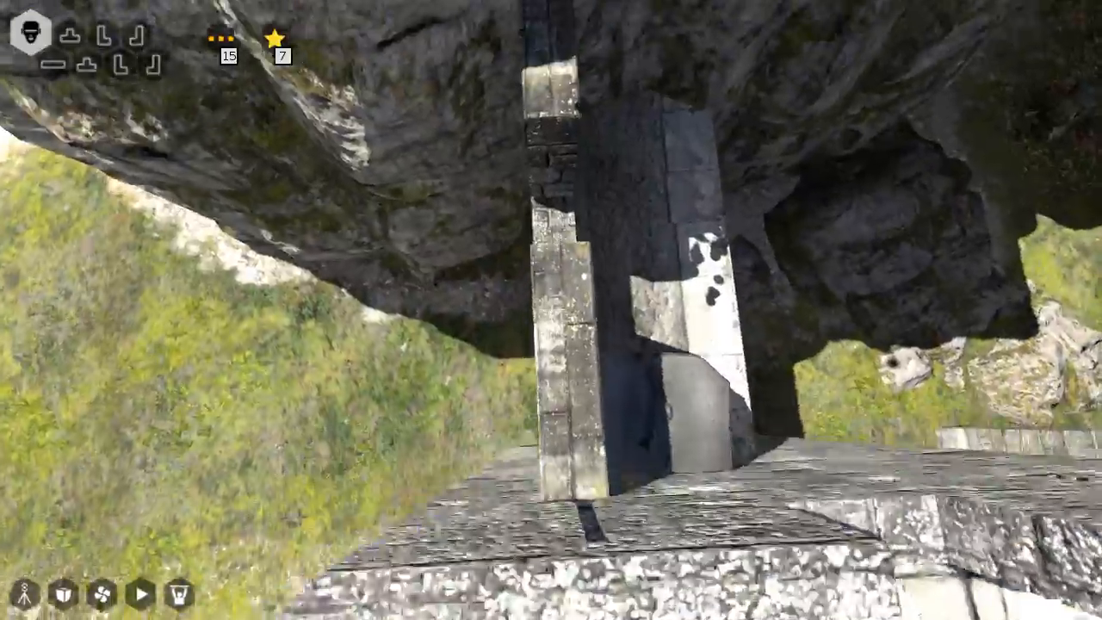
mouse_move(551, 310)
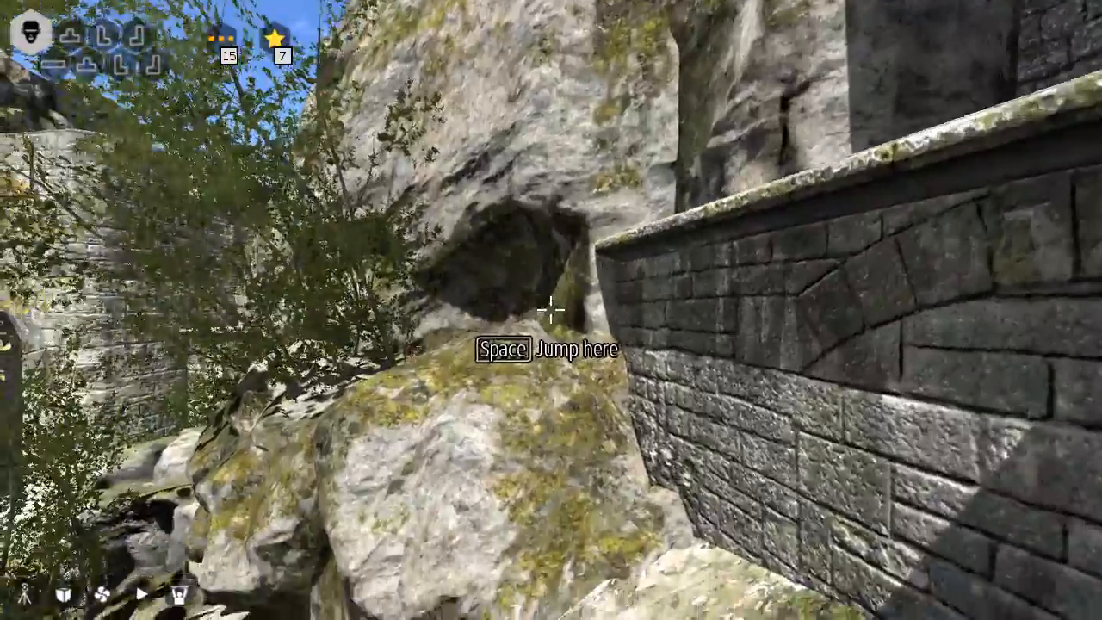
key(space)
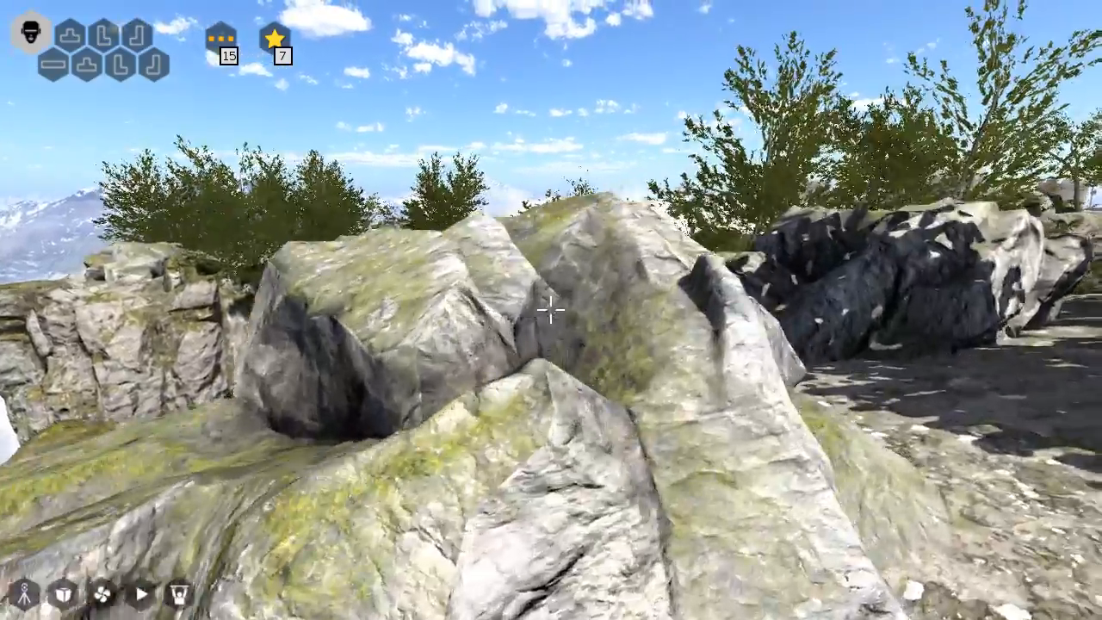
mouse_move(551, 310)
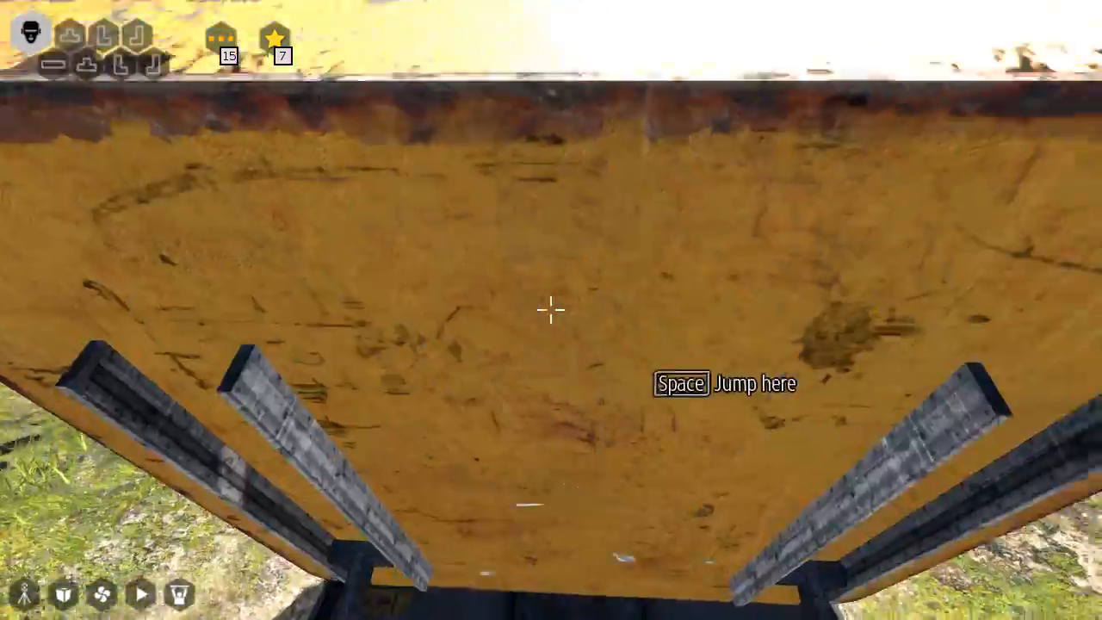
Launch off the yellow jump pad toward the grassy outcrop facing the floating islands.
key(space)
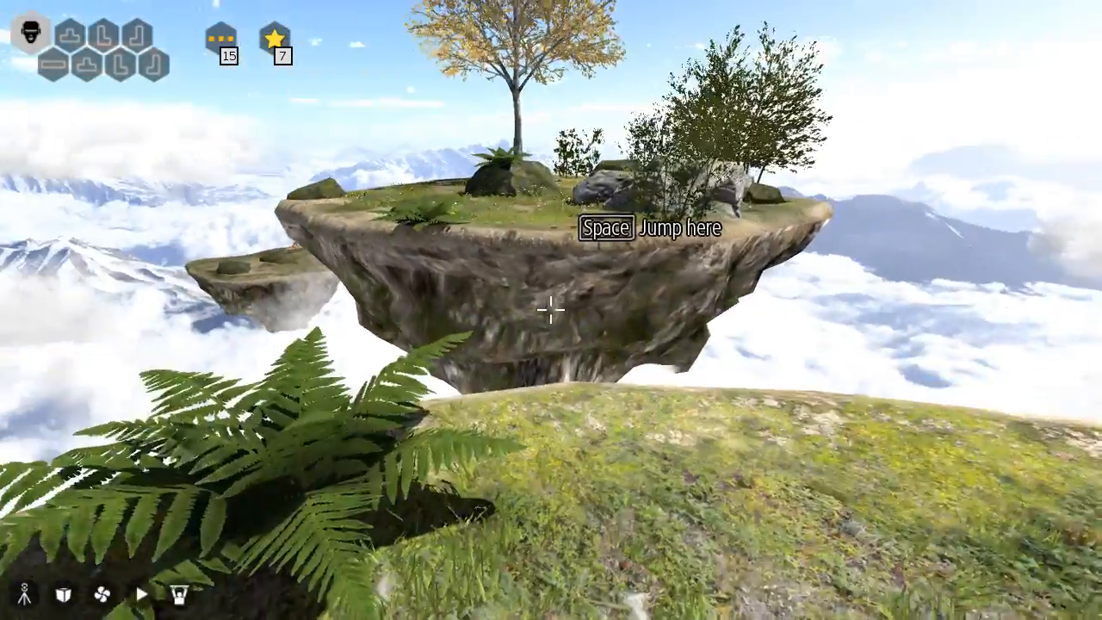
key(space)
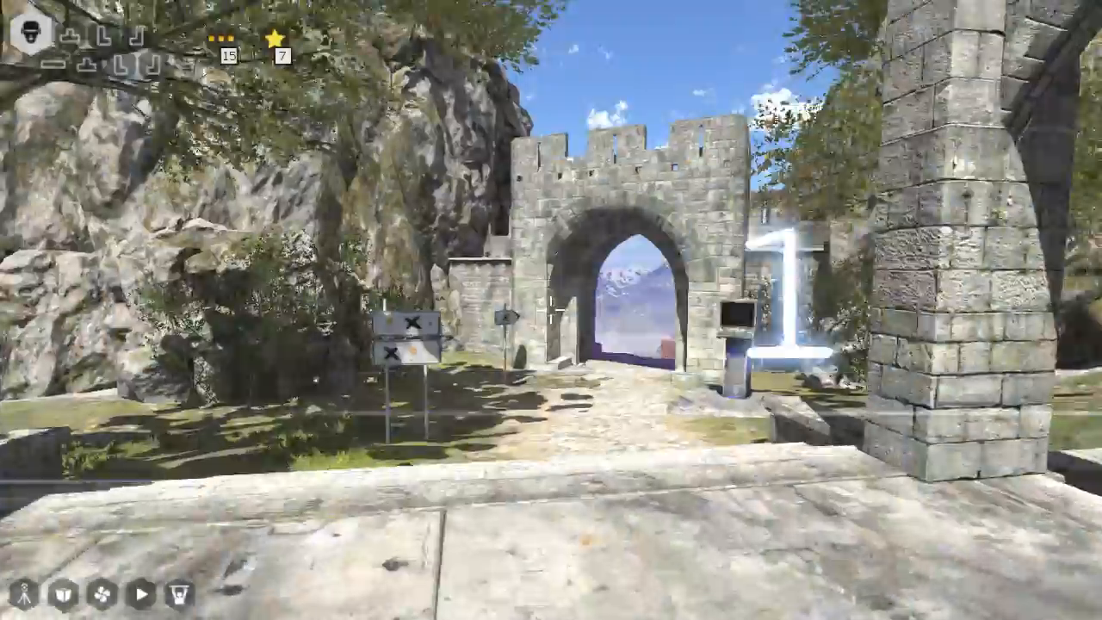
mouse_move(551, 310)
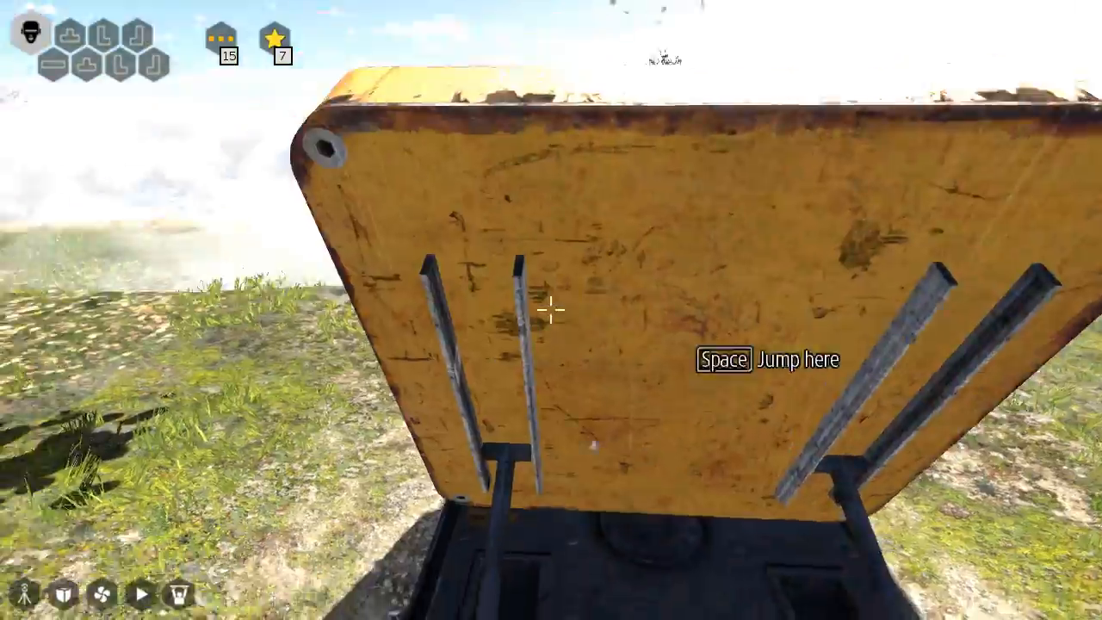
Launch off the yellow pad again toward the grassy slope by the wooden palisade.
key(space)
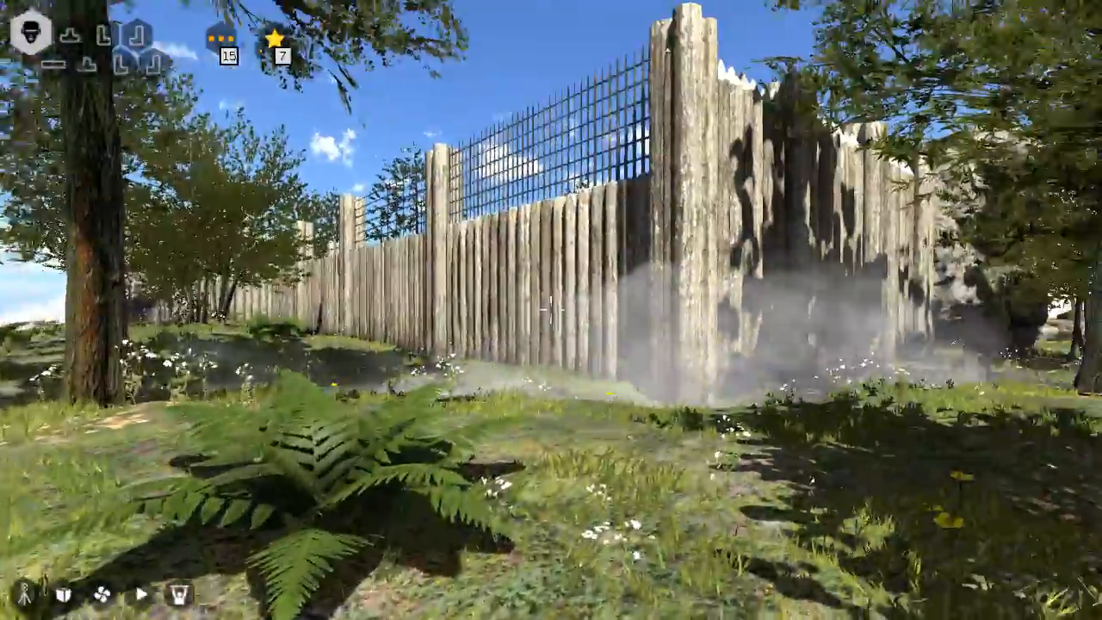
mouse_move(551, 310)
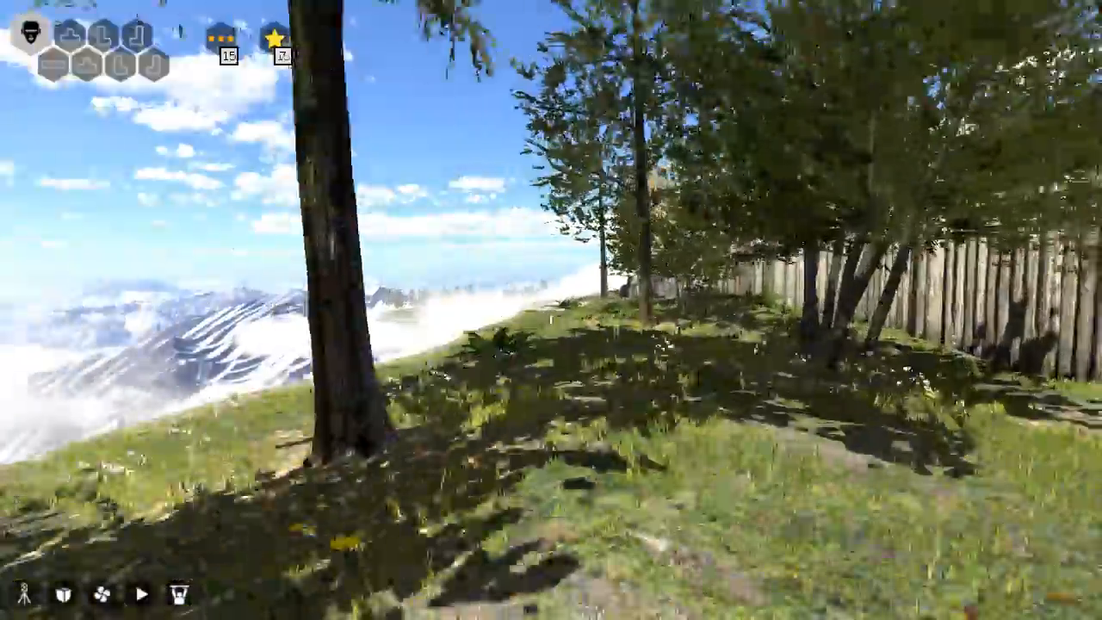